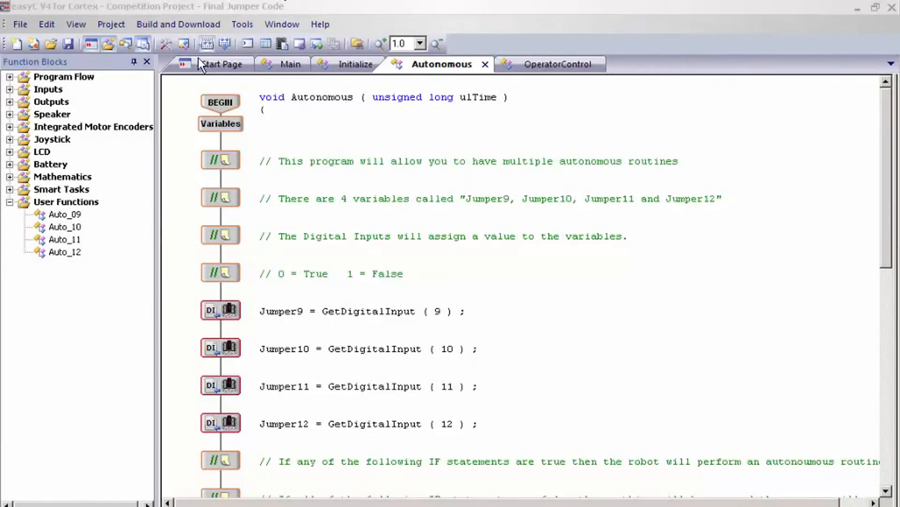
mouse_move(339, 135)
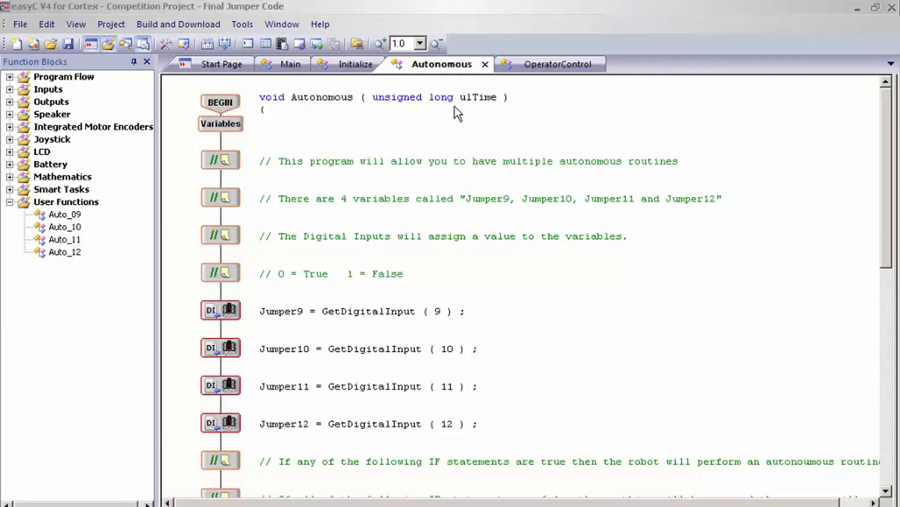
- Open Project > Controller Configuration to view the Cortex analog, digital and motor ports
left_click(111, 24)
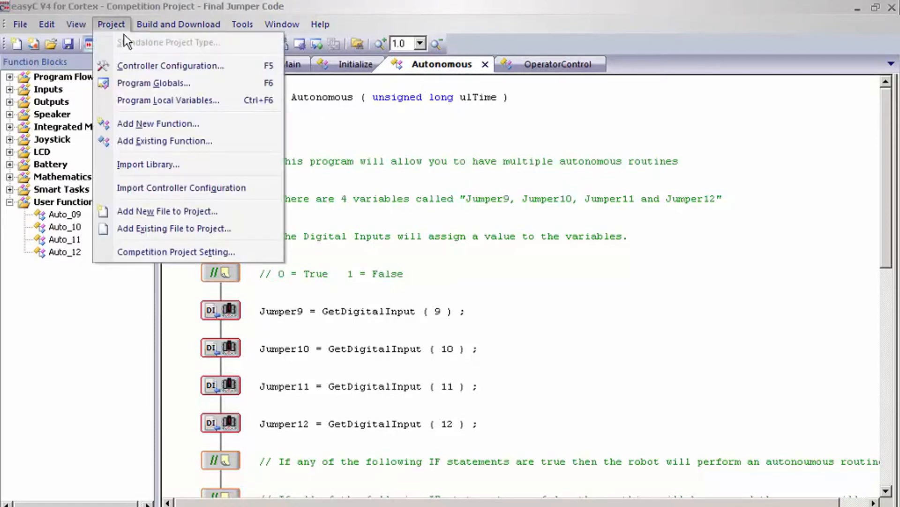
mouse_move(157, 68)
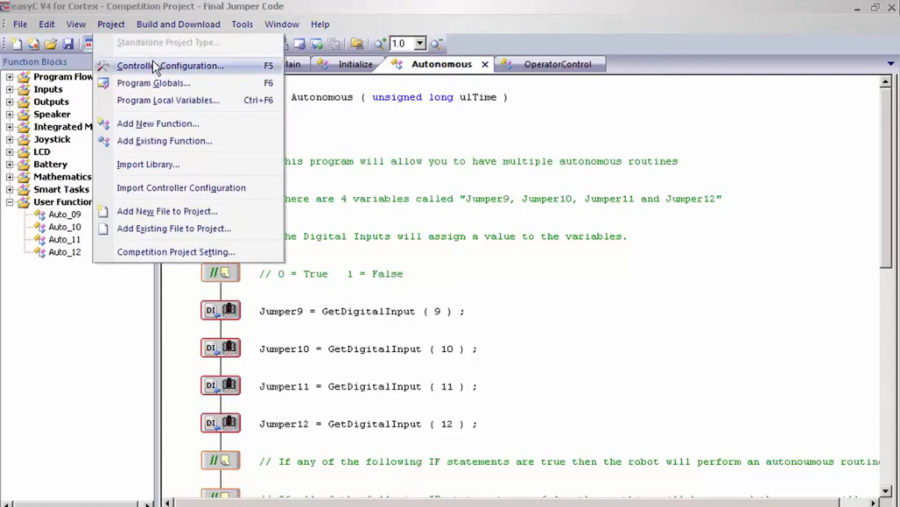
left_click(167, 66)
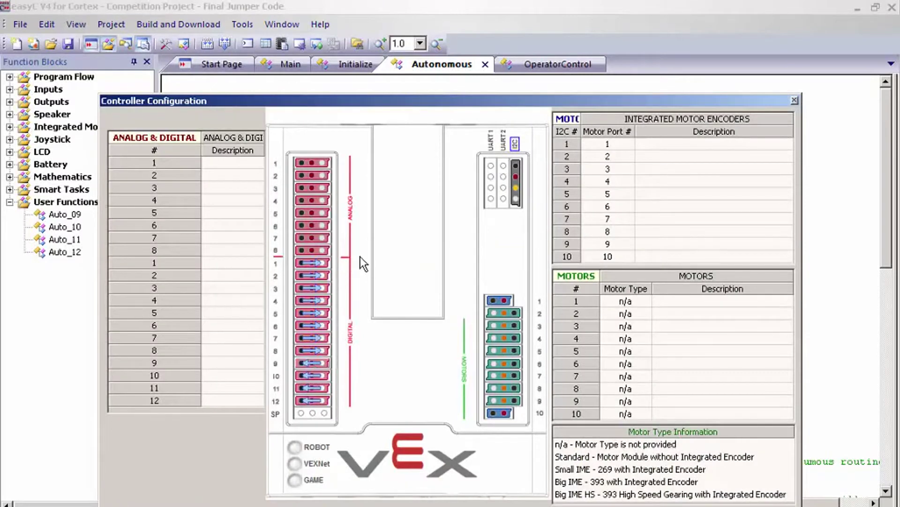
mouse_move(362, 259)
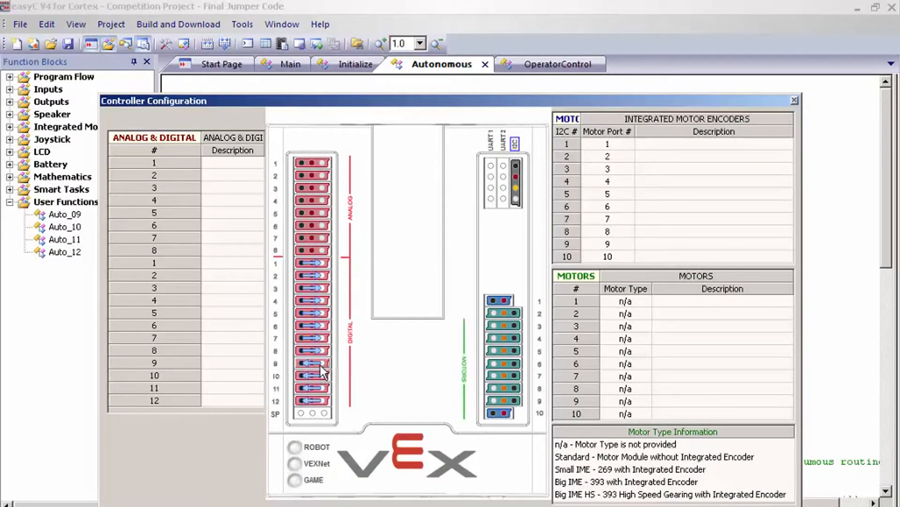
mouse_move(324, 372)
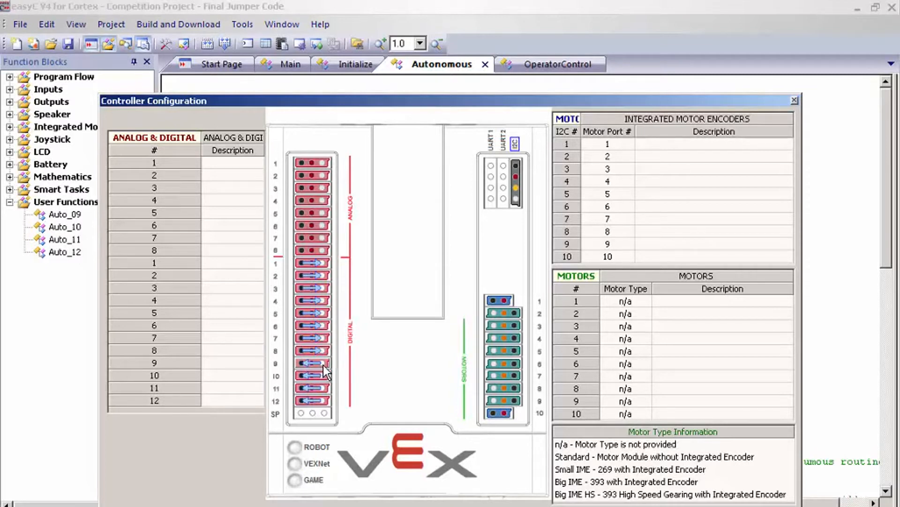
mouse_move(322, 392)
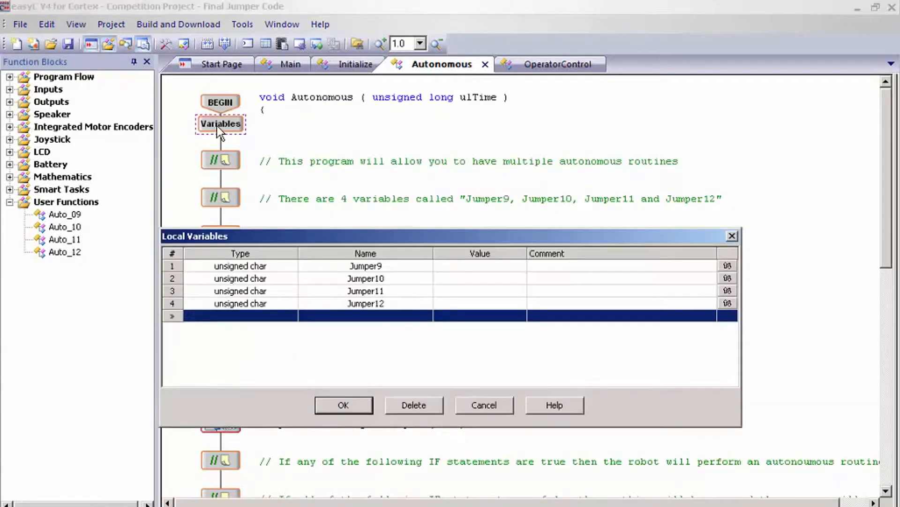
mouse_move(392, 268)
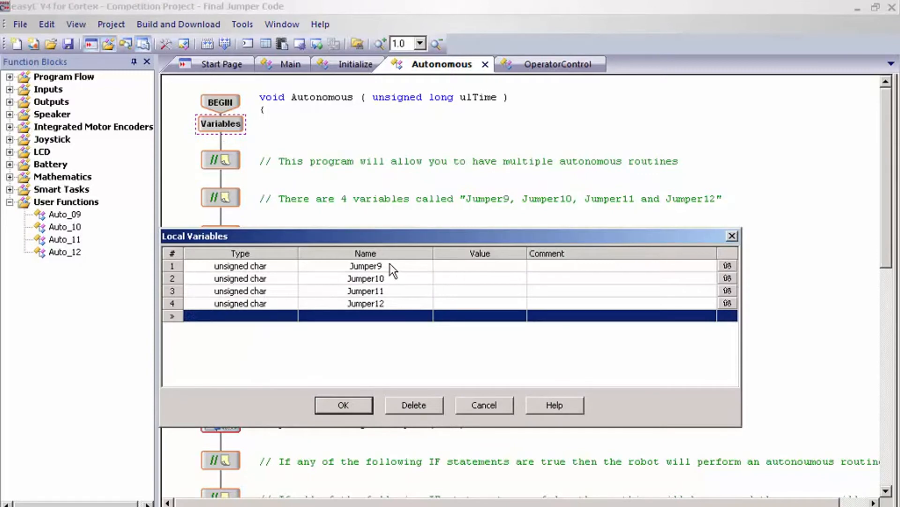
mouse_move(247, 279)
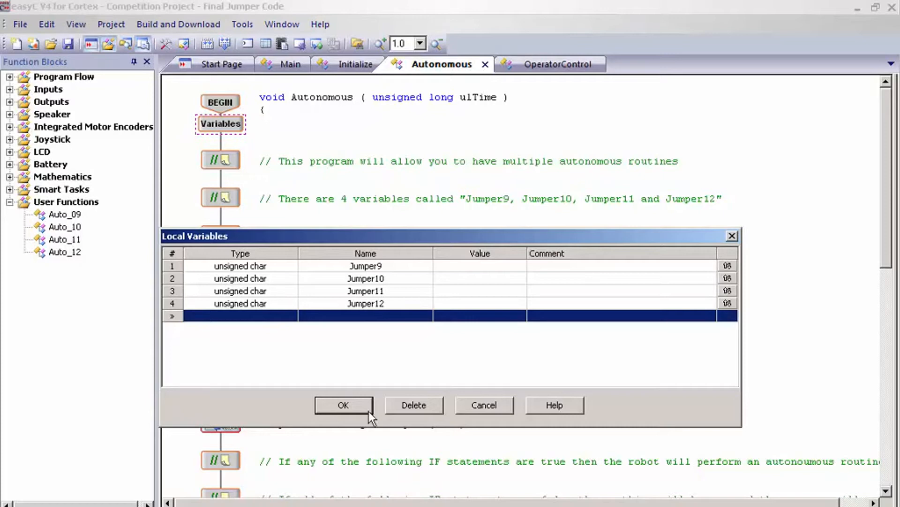
- Close the Local Variables list and scroll down the Autonomous code
left_click(343, 405)
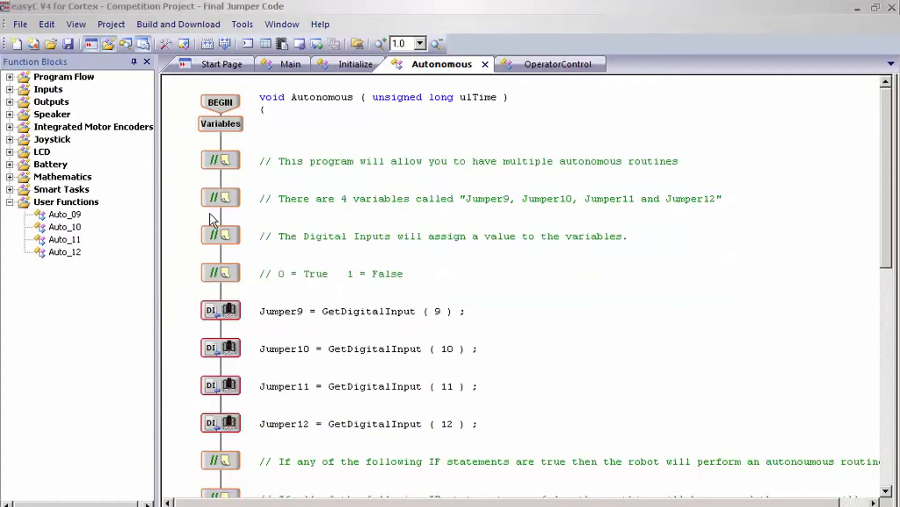
scroll("down", 3)
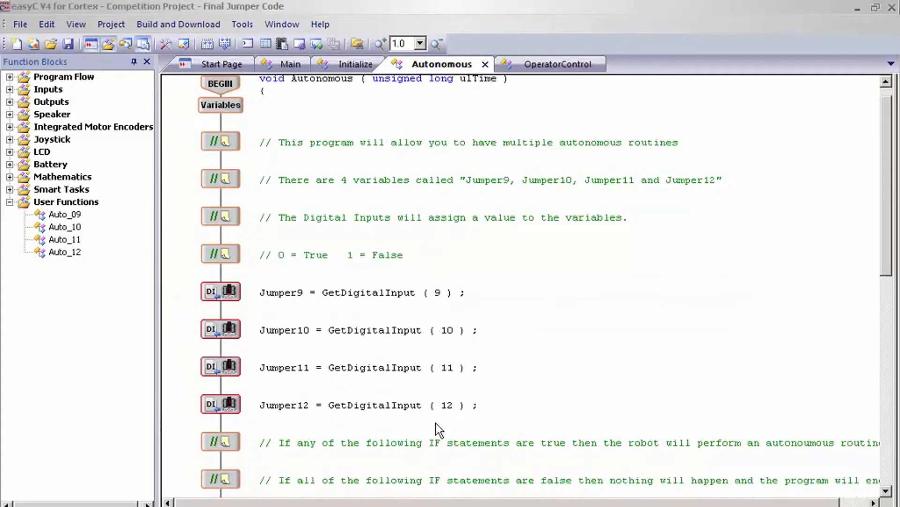
scroll("down", 3)
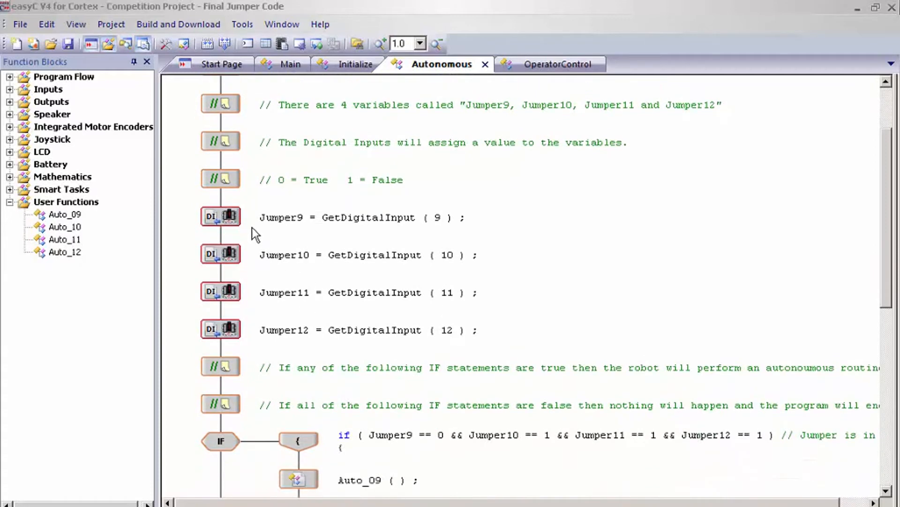
mouse_move(268, 225)
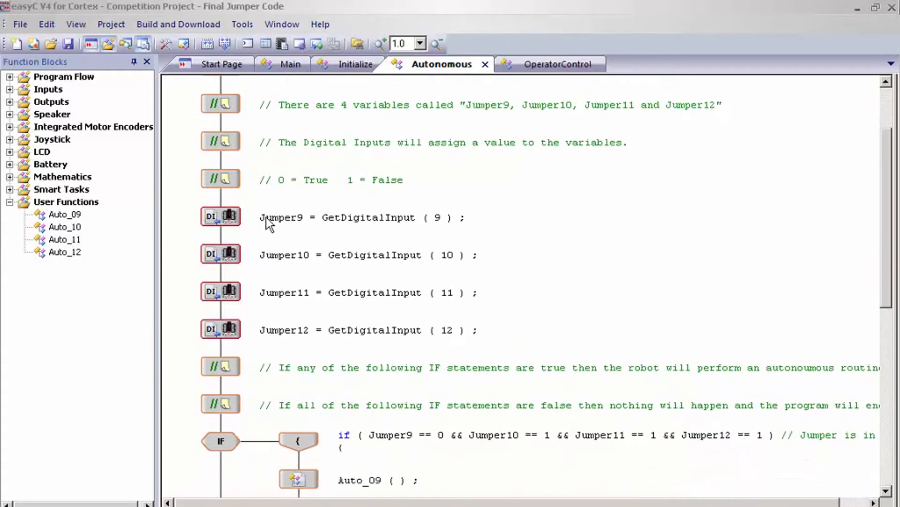
mouse_move(395, 236)
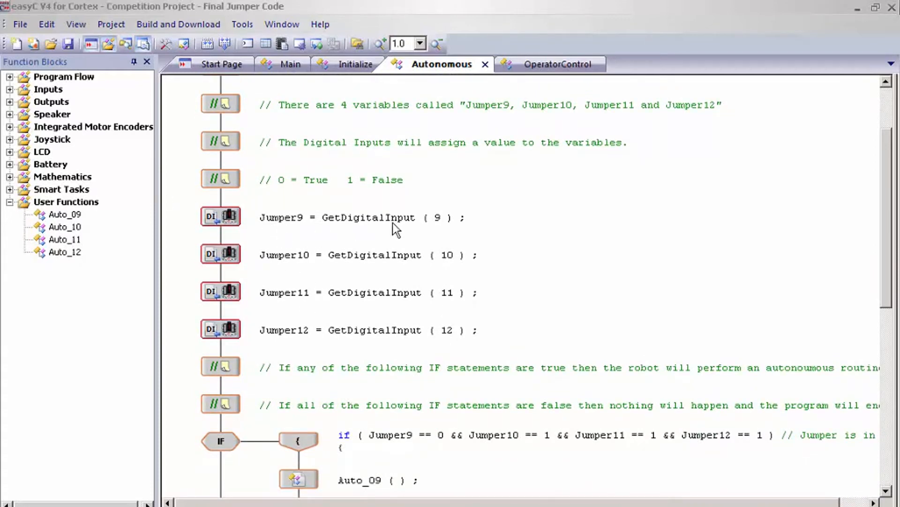
mouse_move(597, 184)
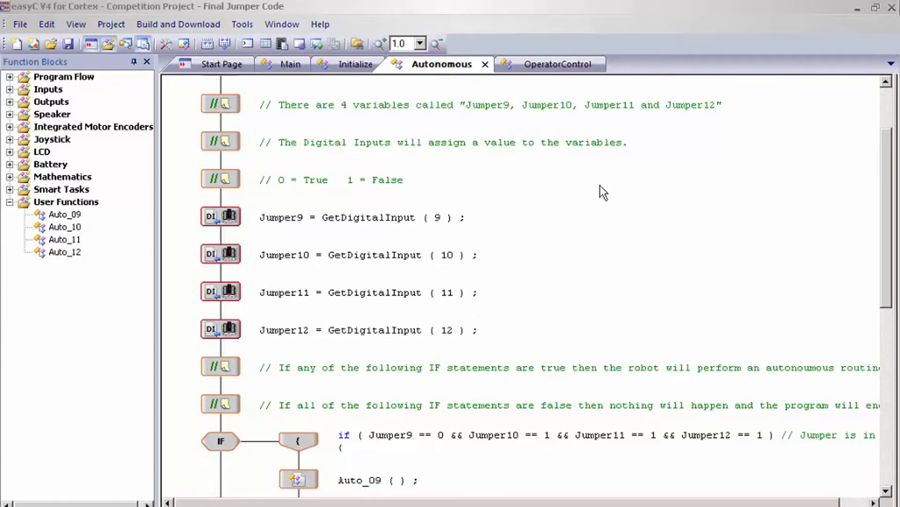
mouse_move(13, 96)
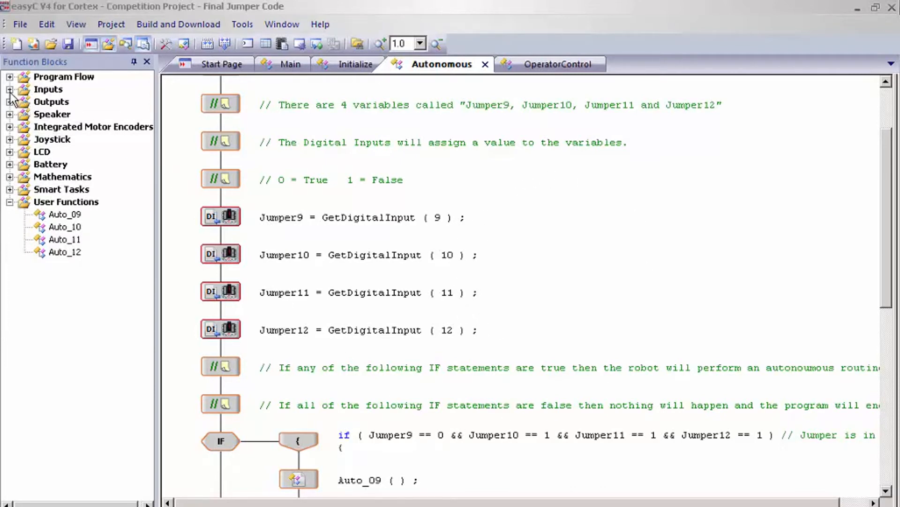
- Expand and collapse the Inputs function blocks, then scroll to the IF blocks calling Auto_09–Auto_11
left_click(10, 89)
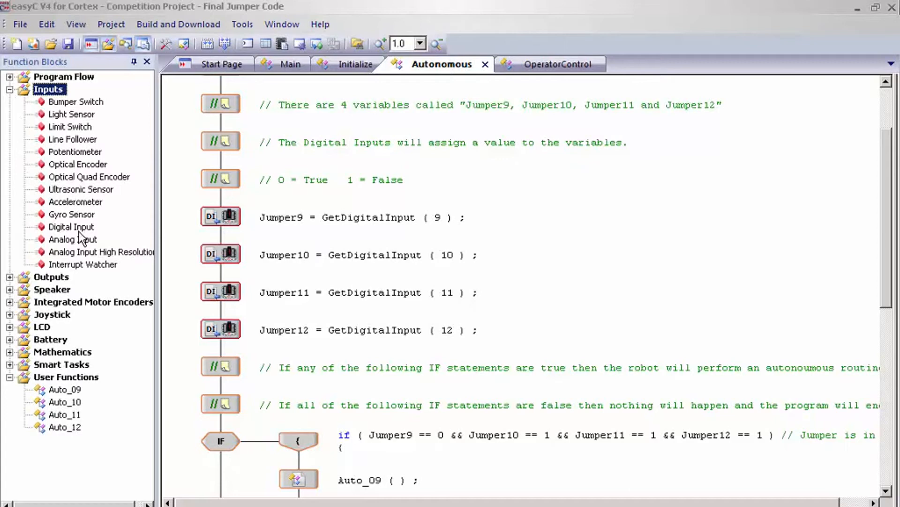
left_click(11, 89)
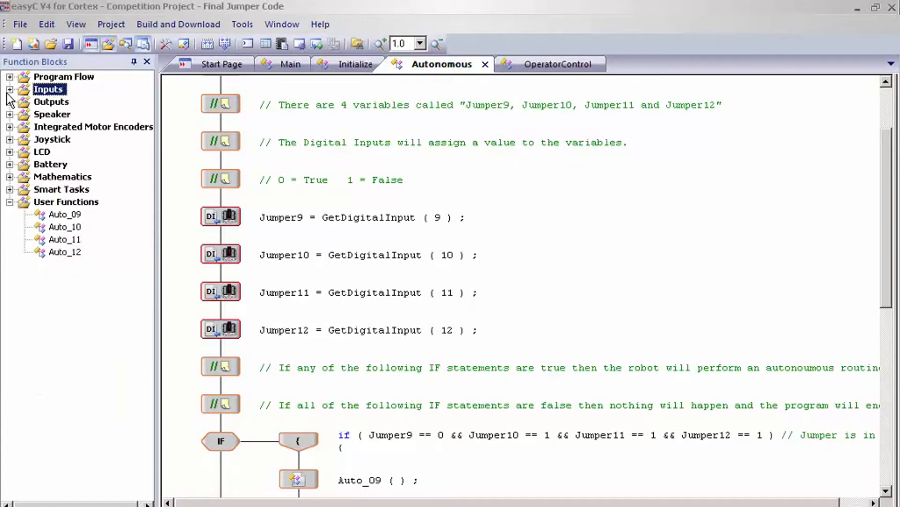
scroll("down", 3)
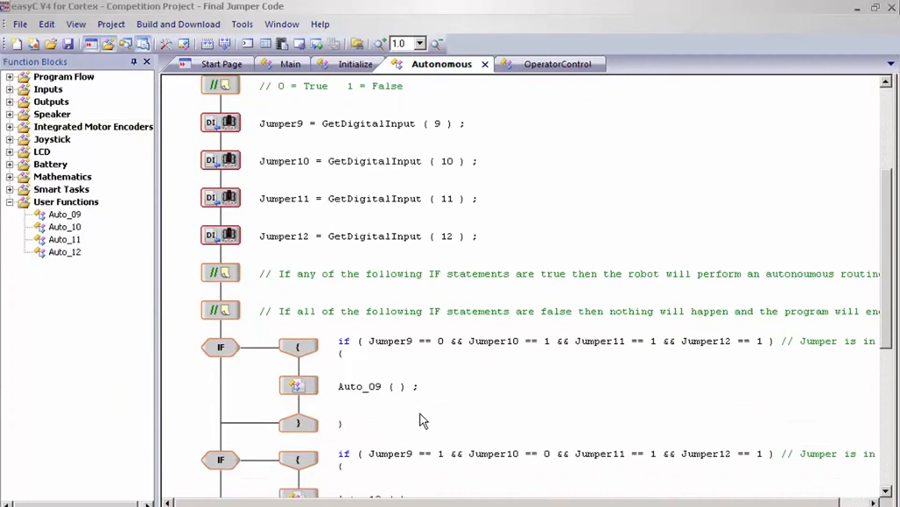
scroll("down", 3)
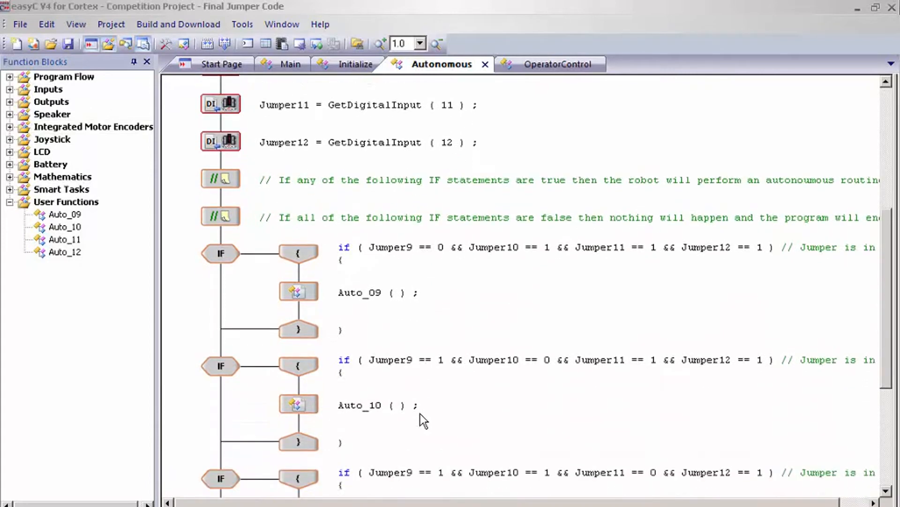
scroll("down", 3)
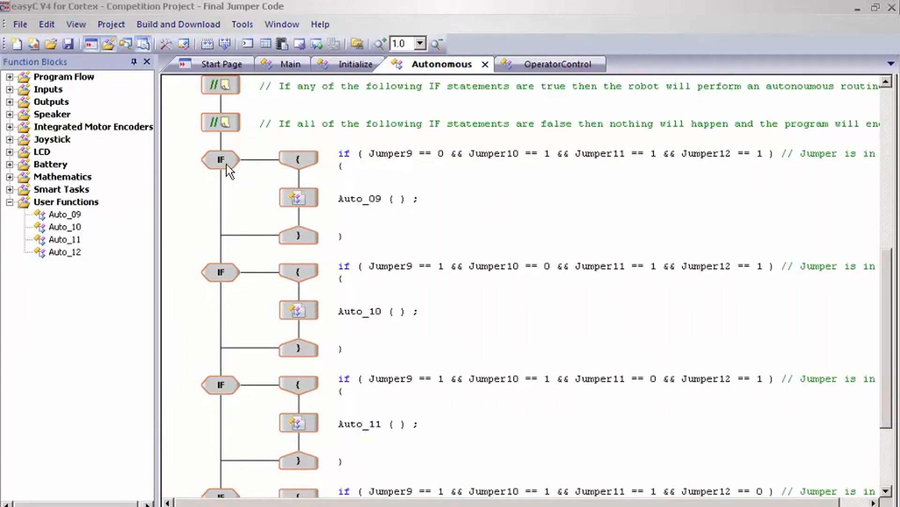
double_click(221, 160)
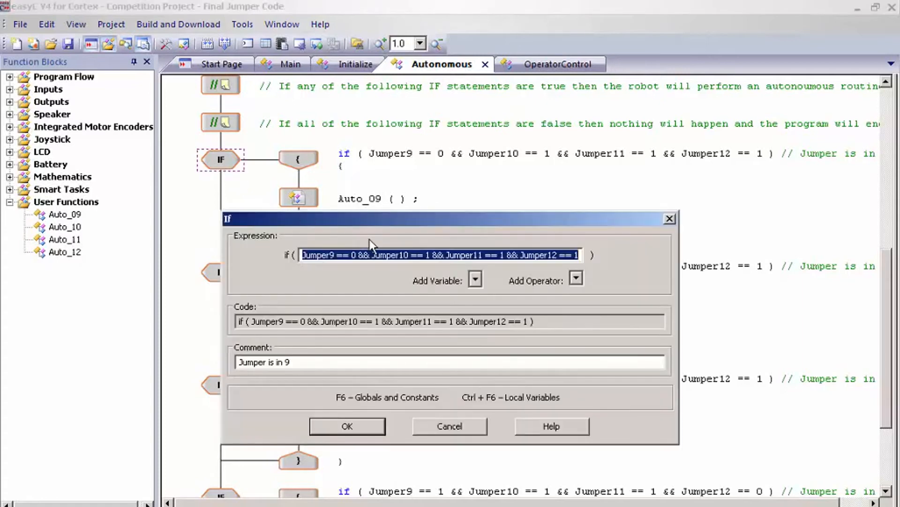
left_click(359, 255)
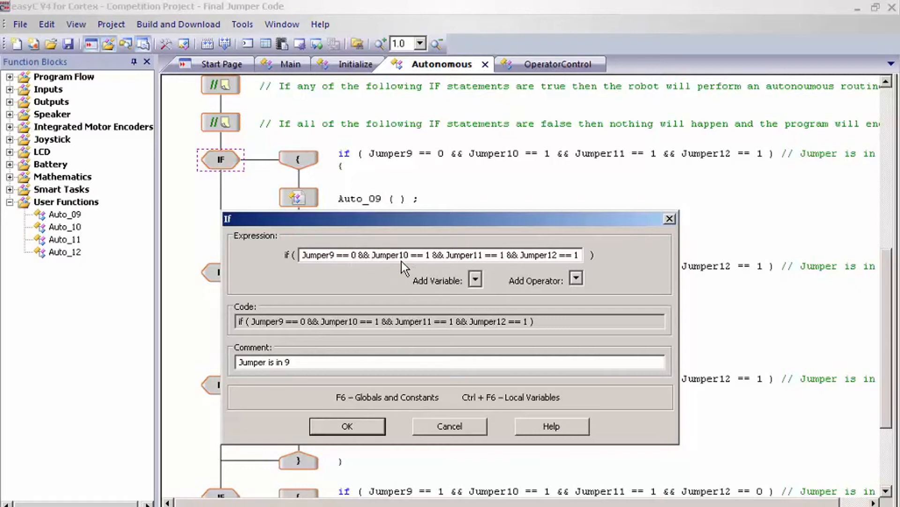
mouse_move(532, 455)
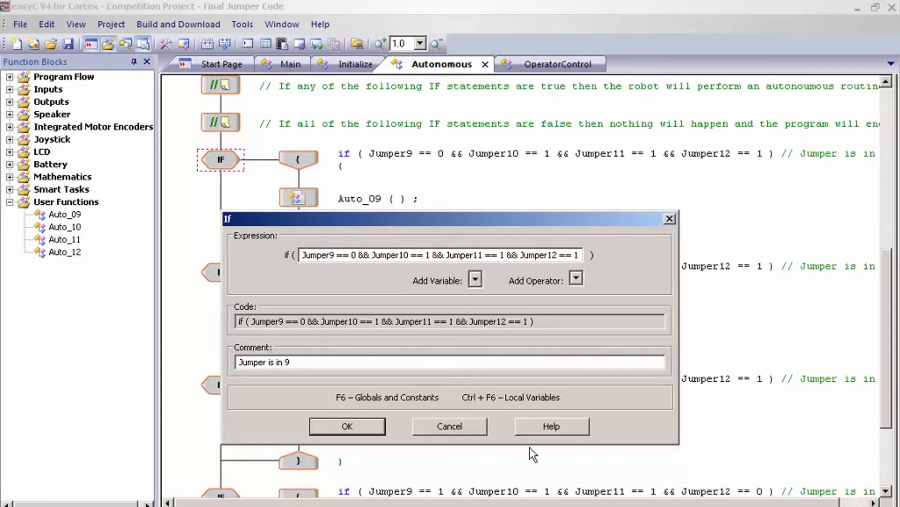
left_click(347, 426)
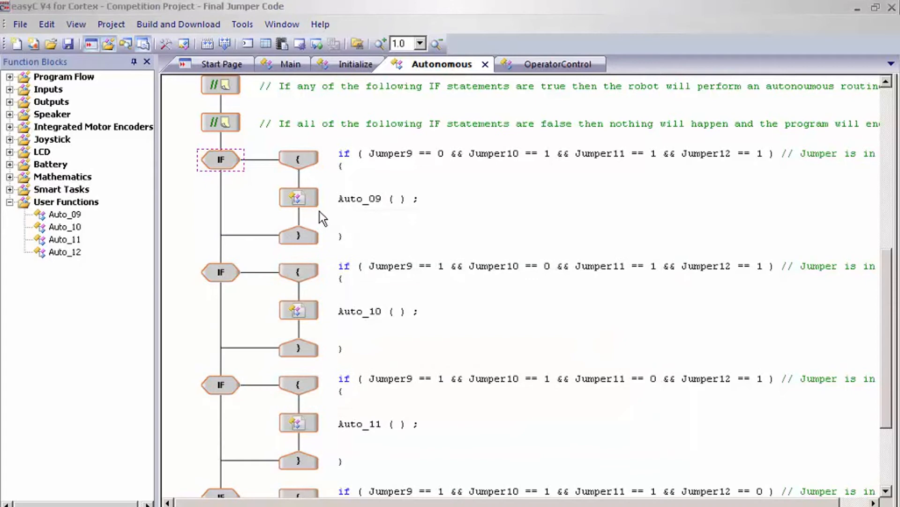
scroll("down", 3)
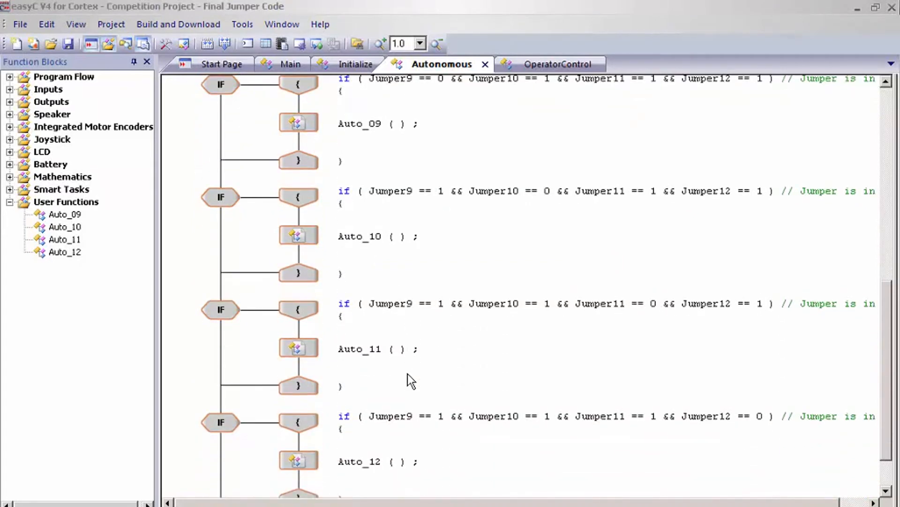
mouse_move(357, 243)
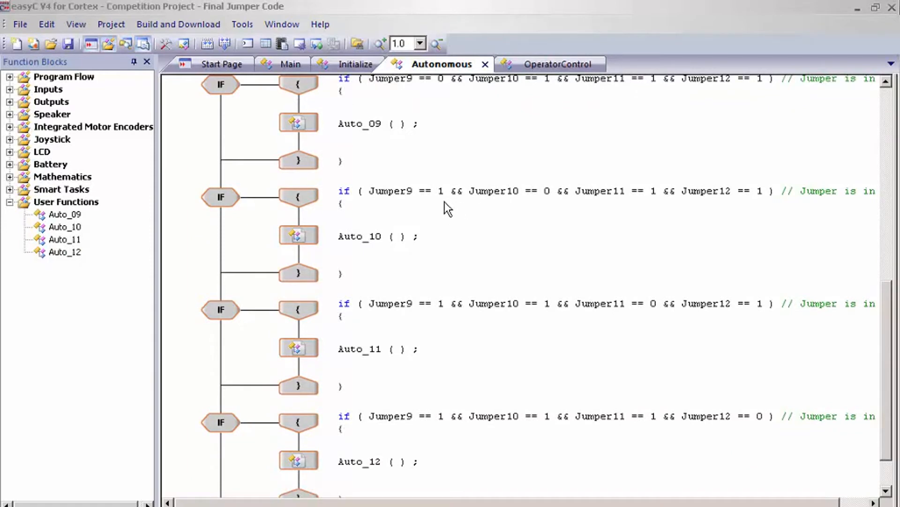
mouse_move(624, 206)
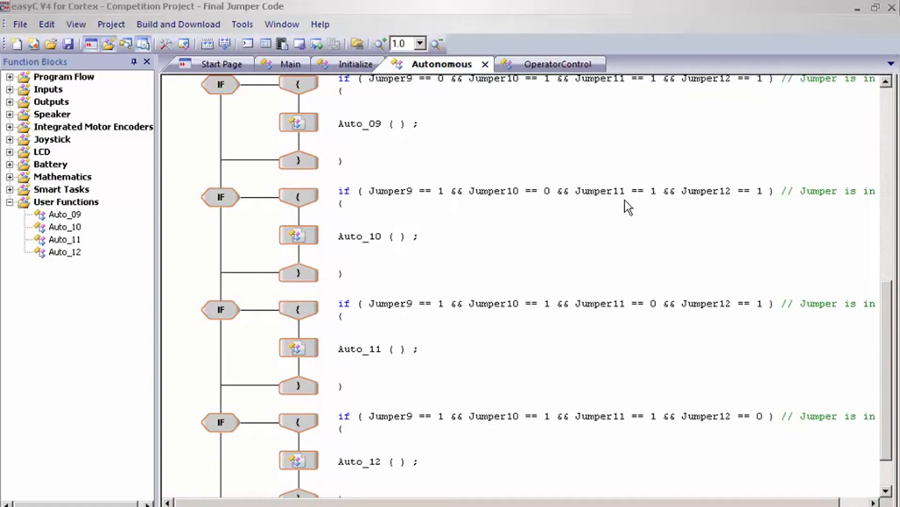
mouse_move(766, 198)
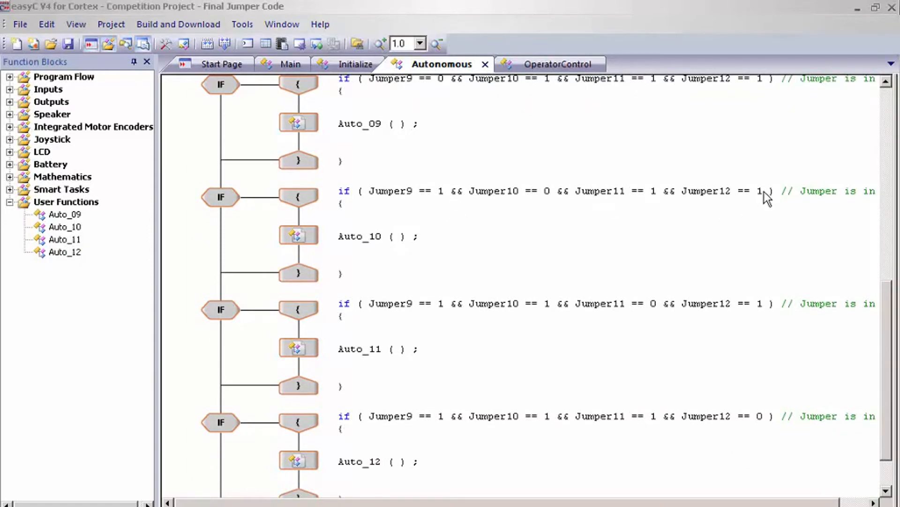
mouse_move(512, 212)
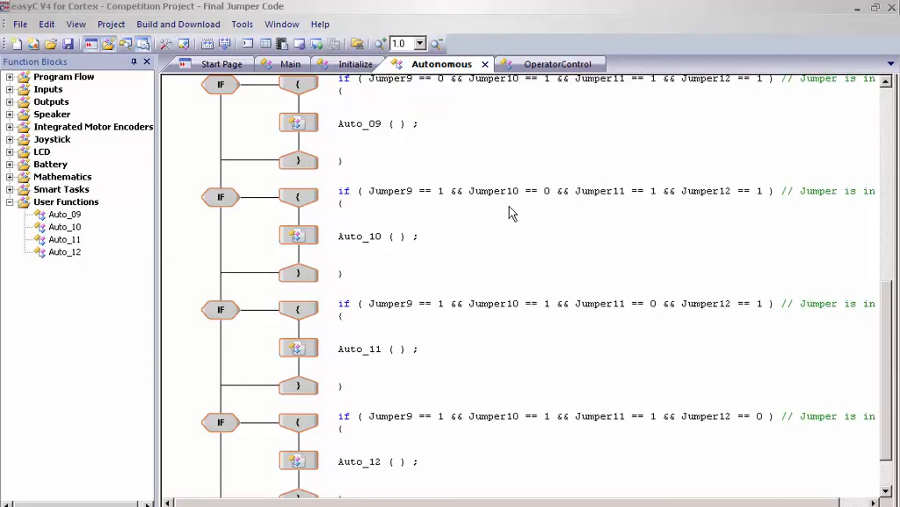
mouse_move(544, 203)
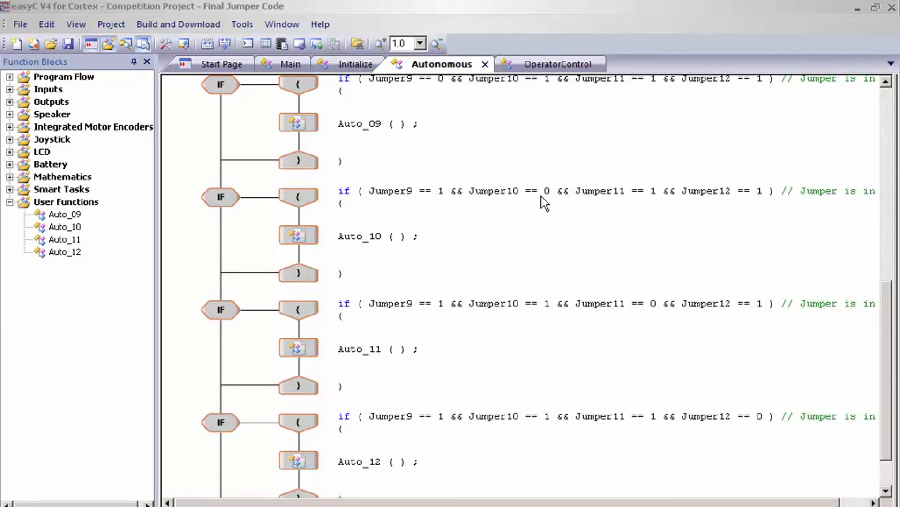
mouse_move(408, 426)
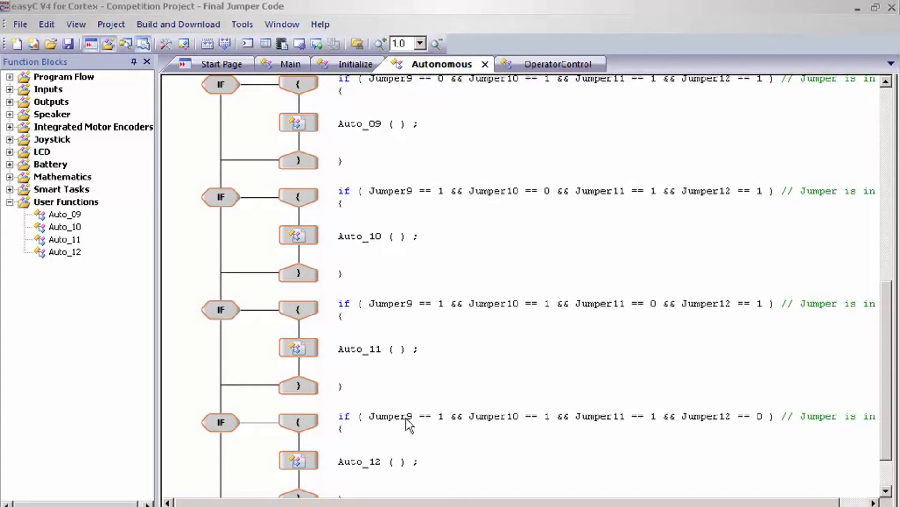
scroll("down", 3)
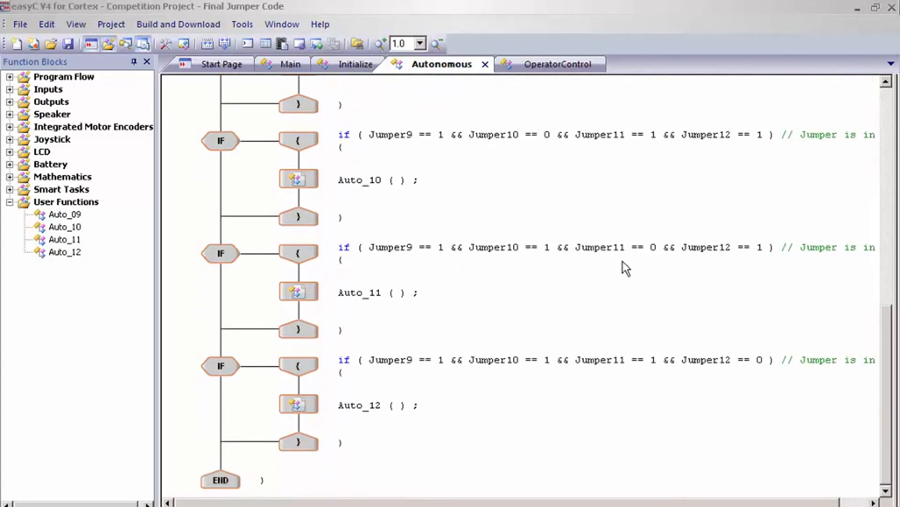
mouse_move(643, 263)
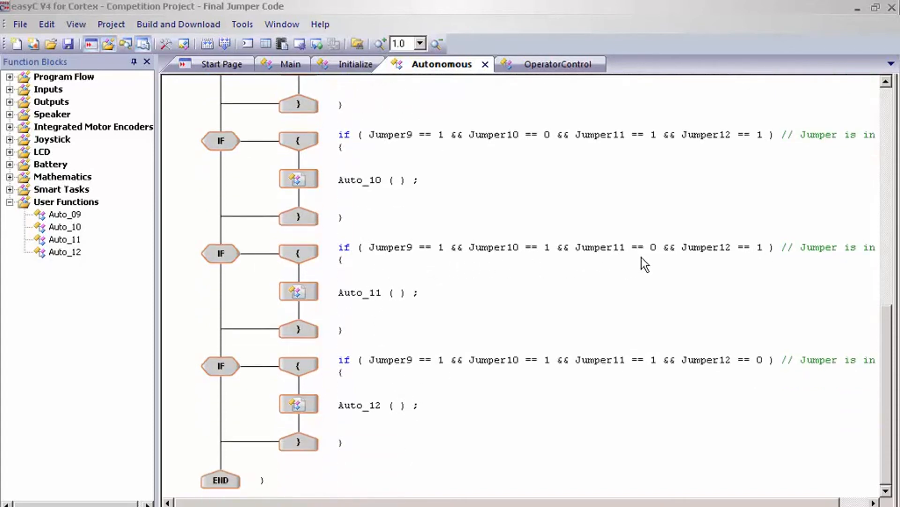
mouse_move(750, 383)
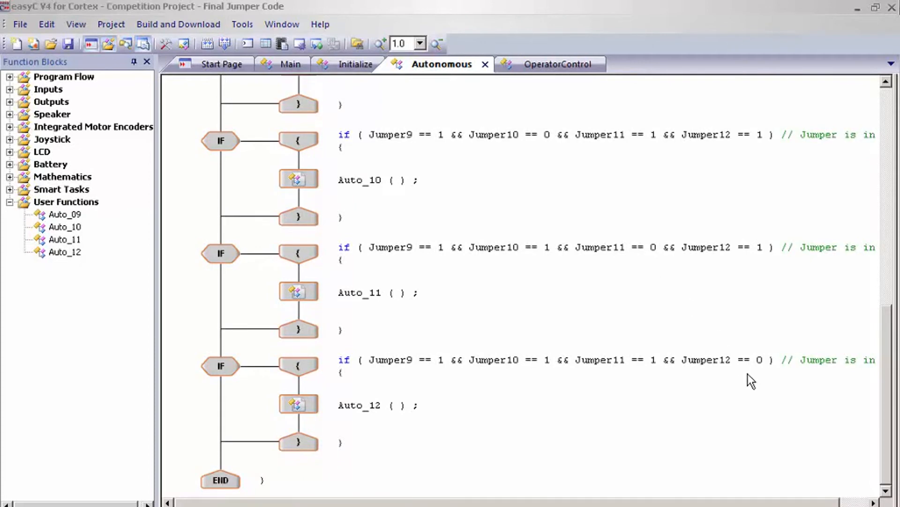
mouse_move(534, 416)
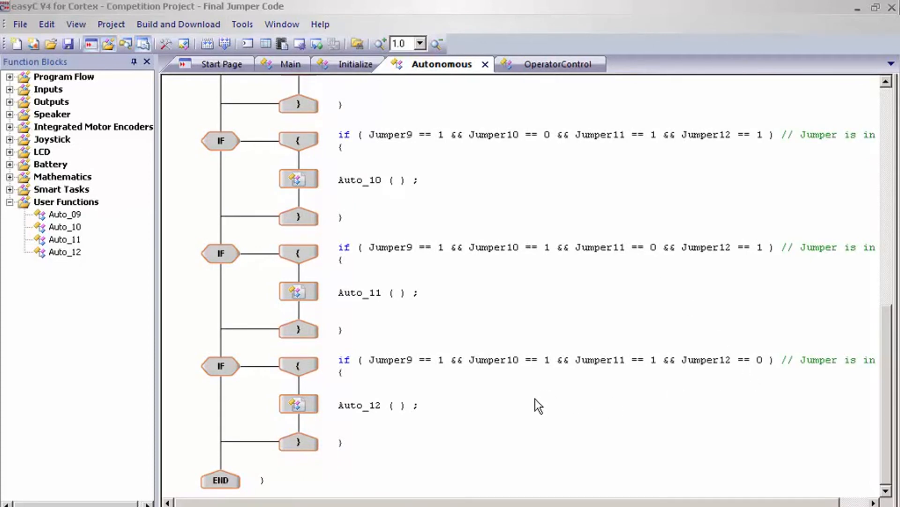
mouse_move(154, 283)
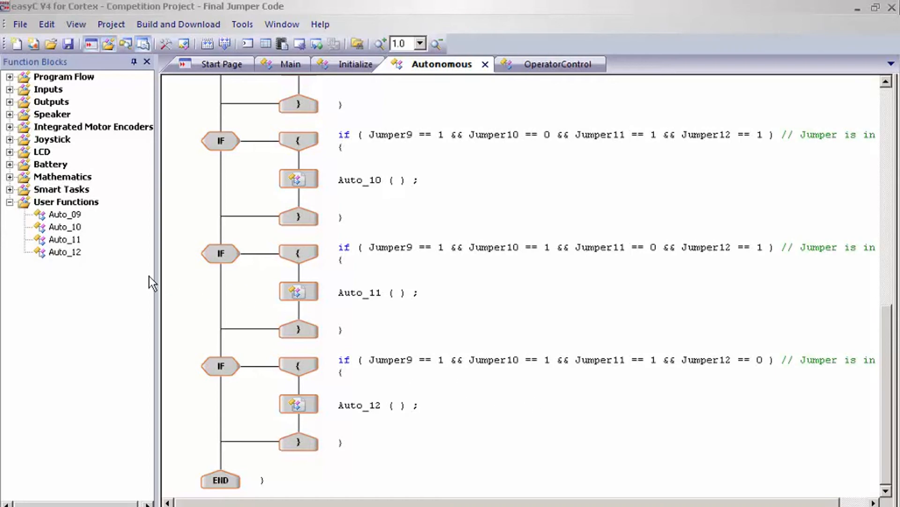
mouse_move(388, 384)
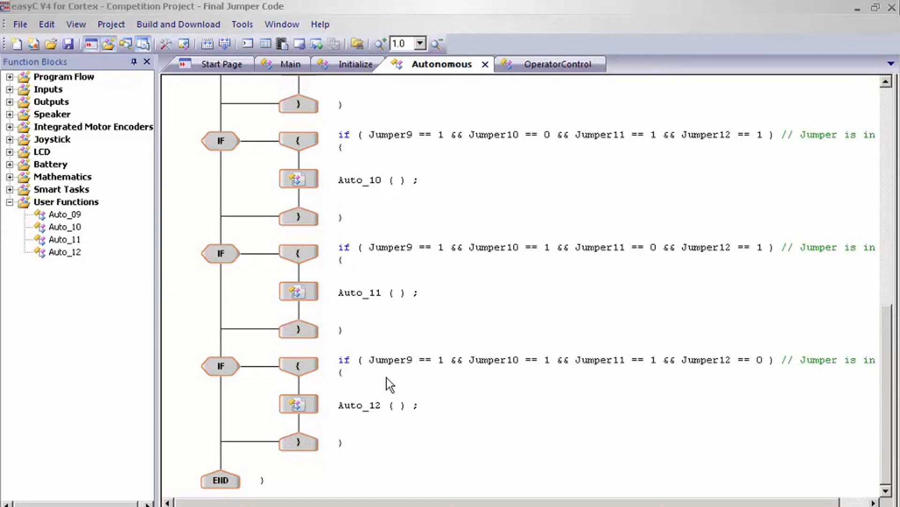
mouse_move(375, 359)
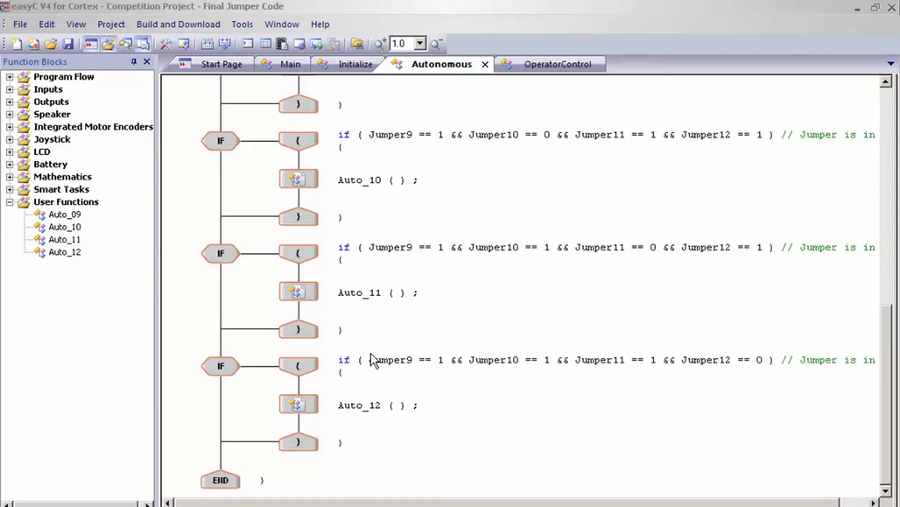
mouse_move(96, 216)
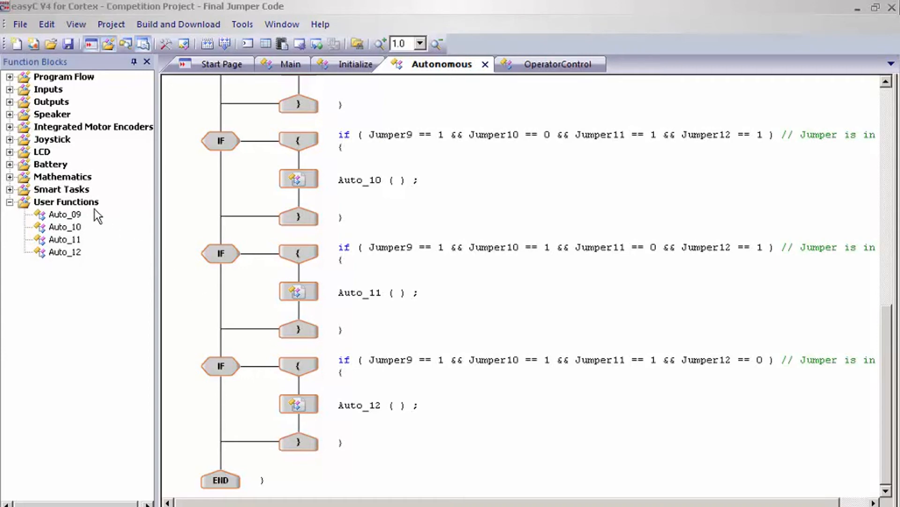
- Add a user function named Auto_X after Auto_12 and return to Autonomous
left_click(65, 202)
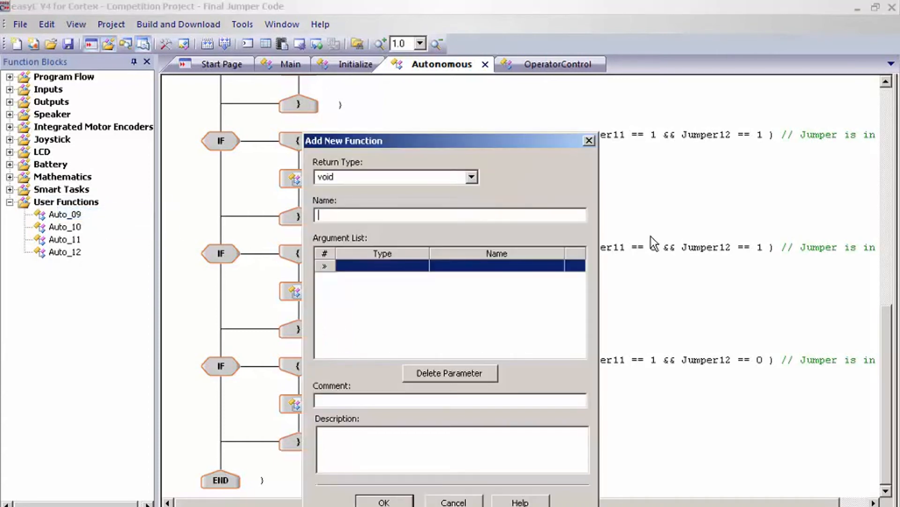
type("Auto_X")
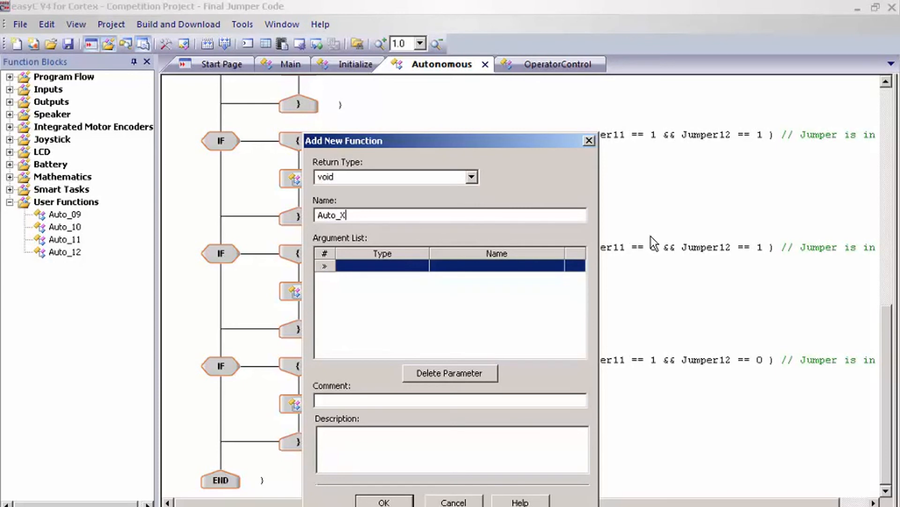
left_click(384, 501)
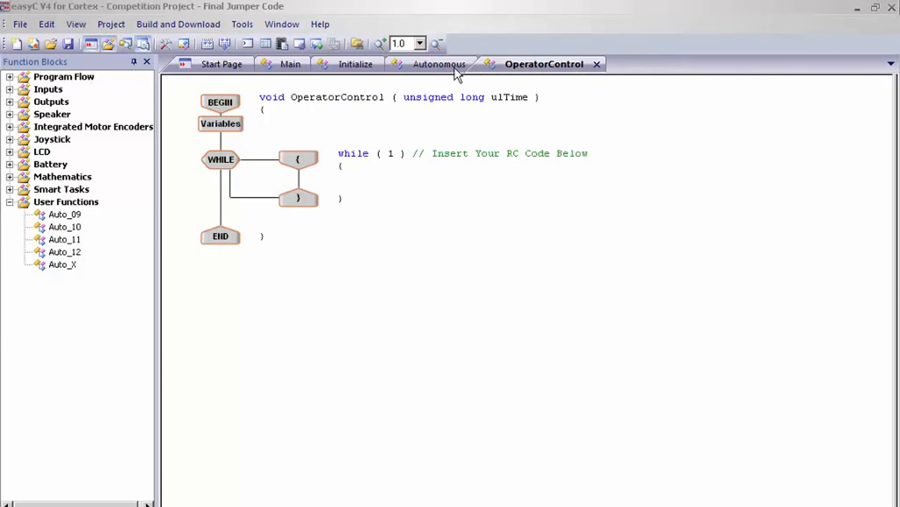
left_click(438, 64)
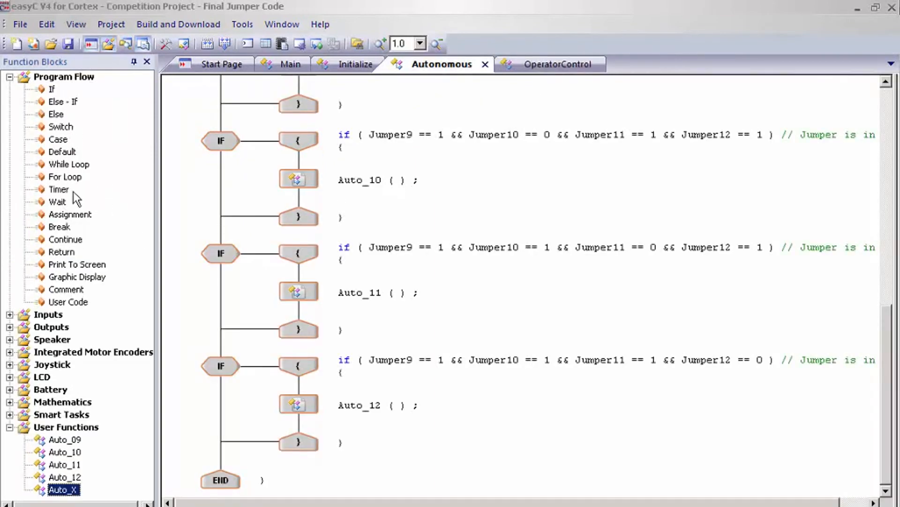
- Add an If block testing Jumper9 and Jumper10 == 0, Jumper11 and Jumper12 == 1
left_click(51, 89)
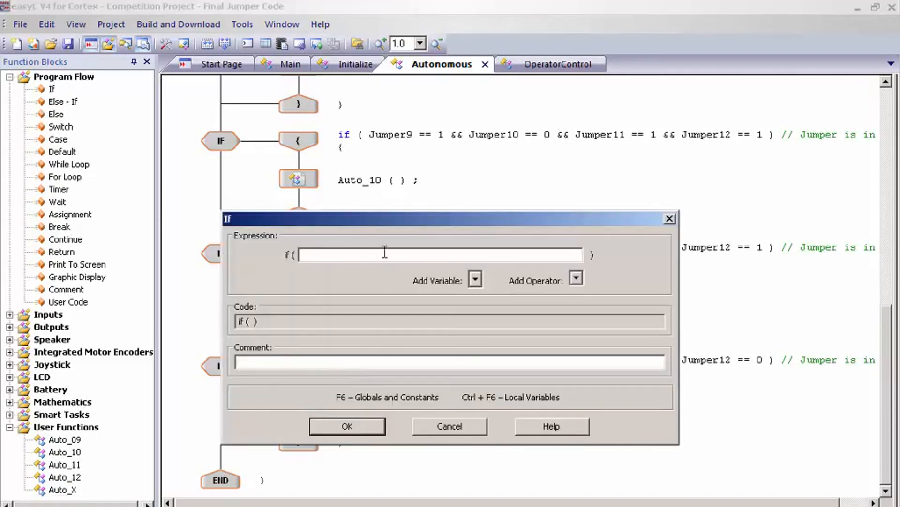
mouse_move(448, 284)
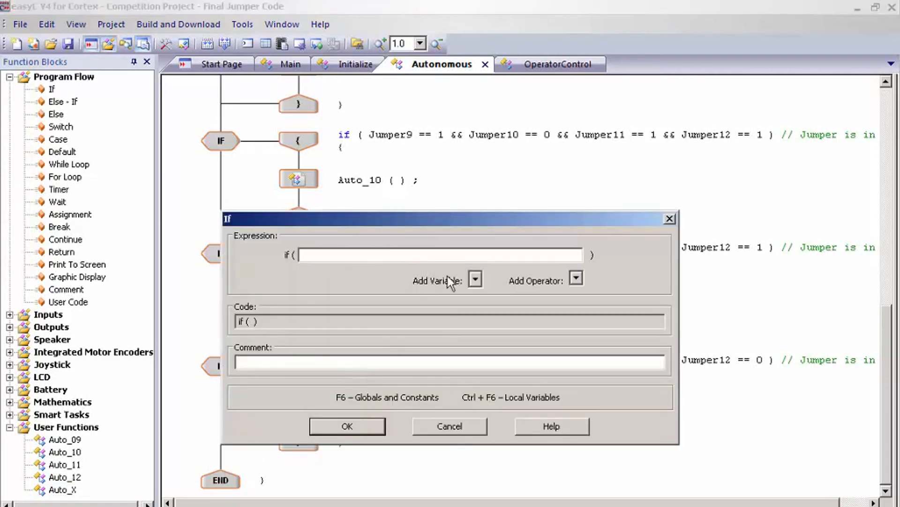
type("Jumper9 ==")
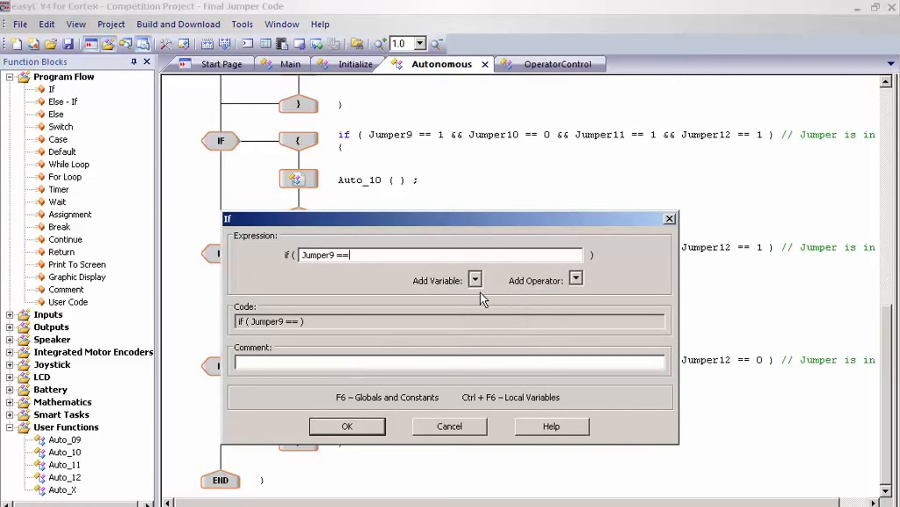
type("0 &&")
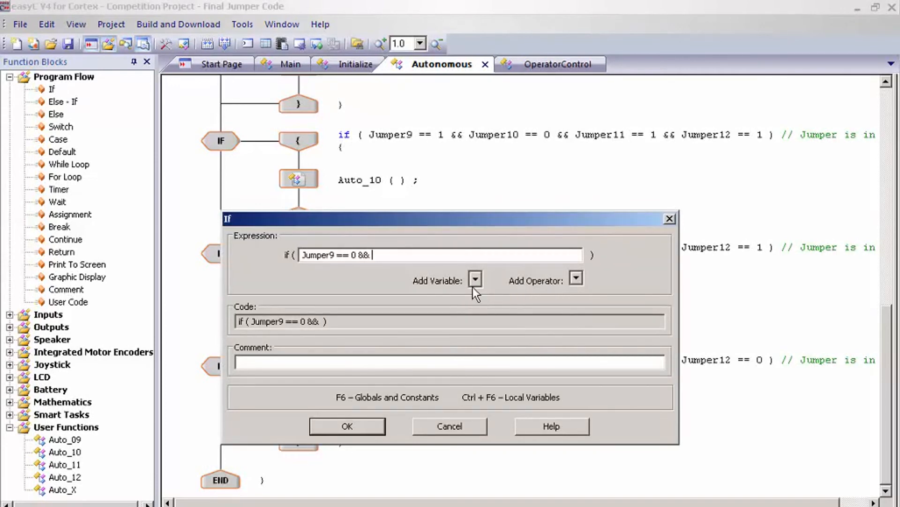
type("Jumper10 == 0 &&")
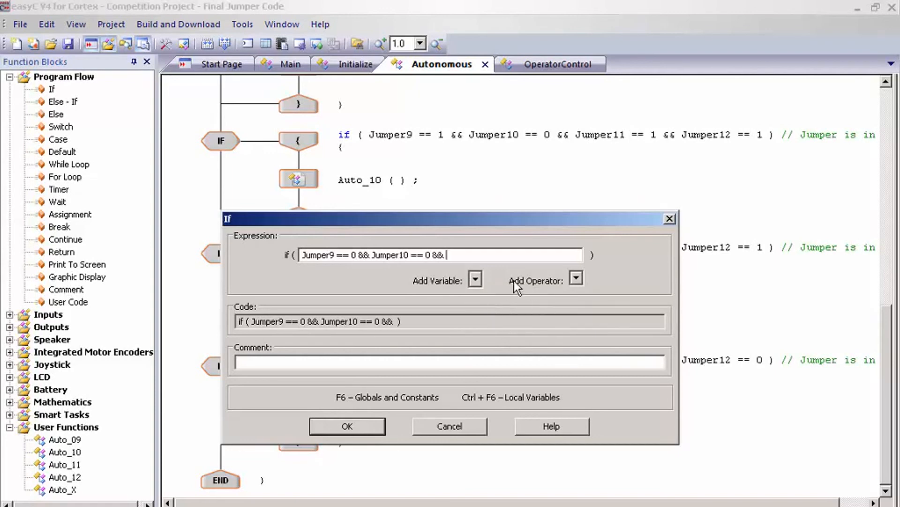
type("Jumper11 =-")
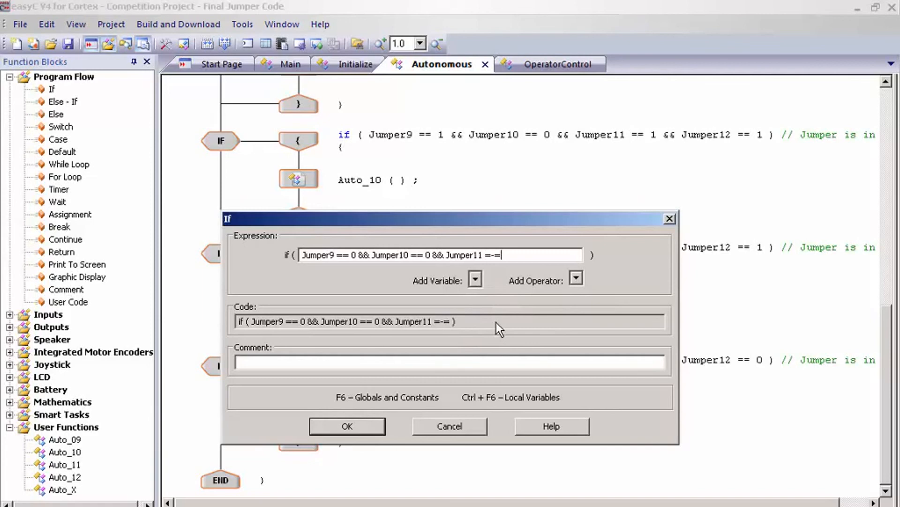
type("=1")
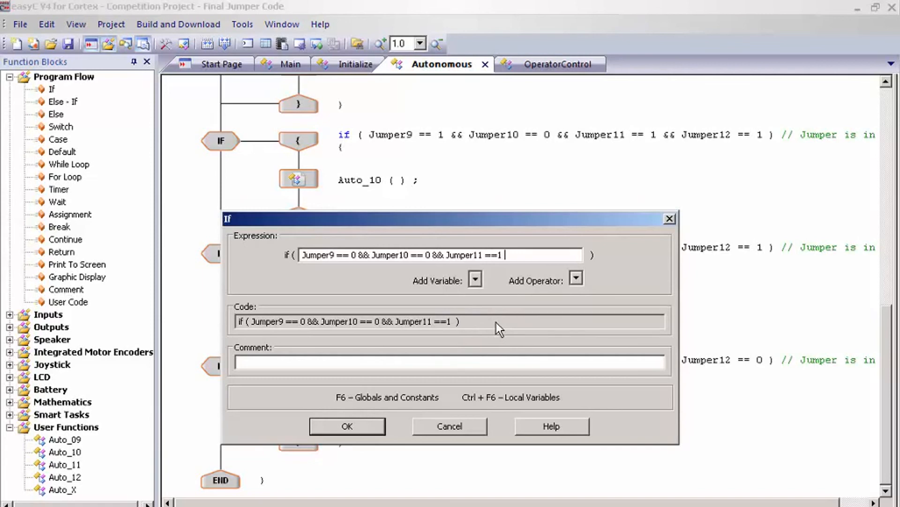
type("Jumper12")
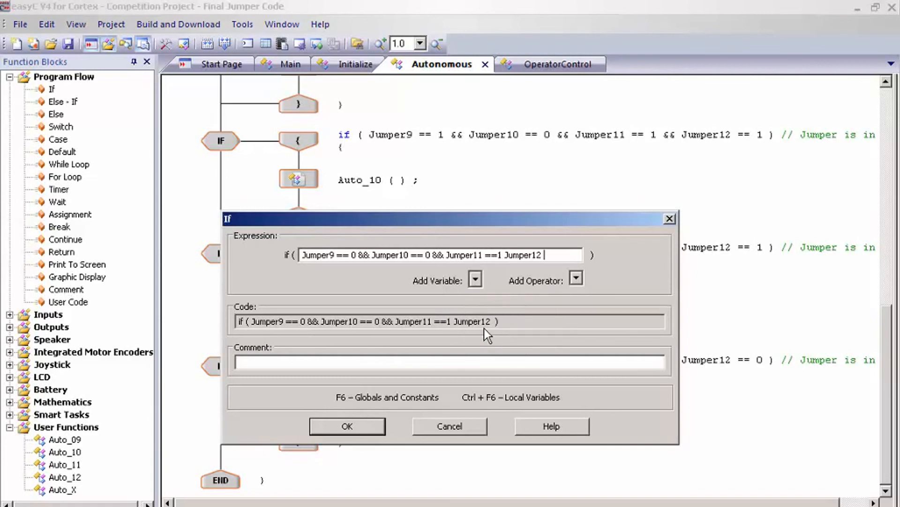
type("== 1")
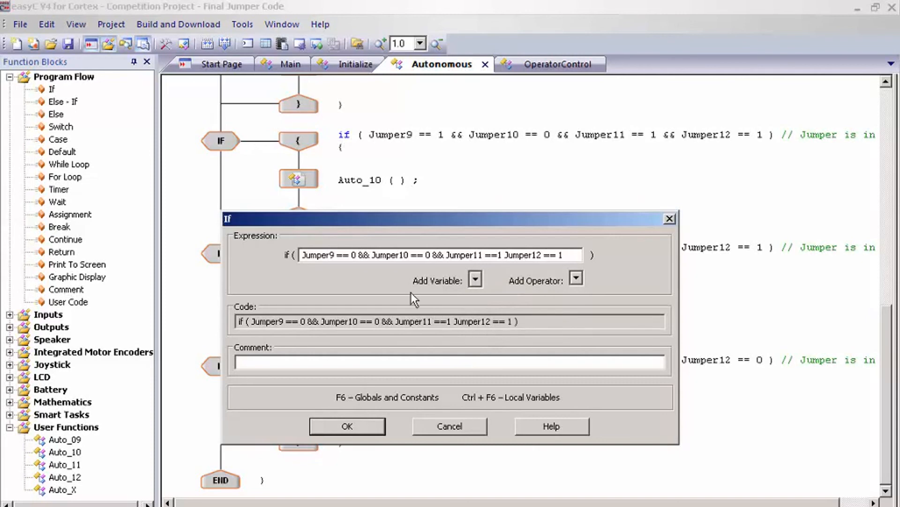
mouse_move(343, 269)
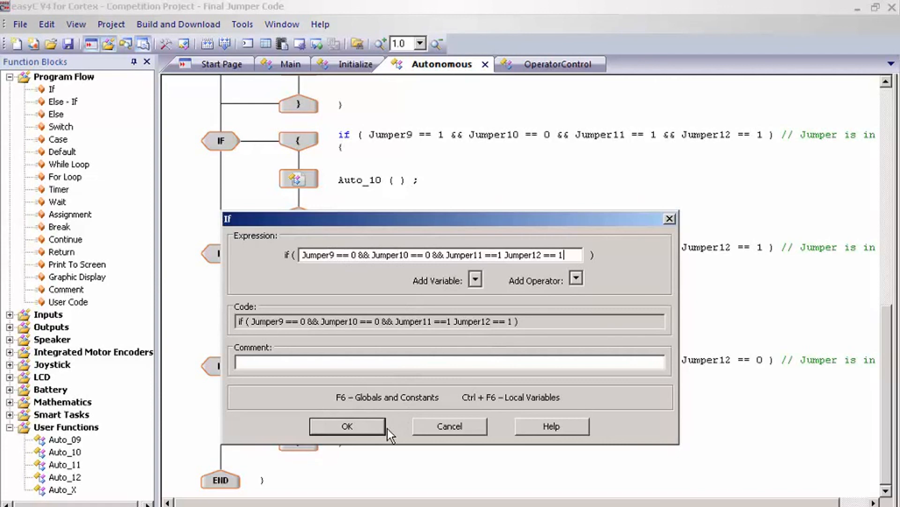
left_click(348, 426)
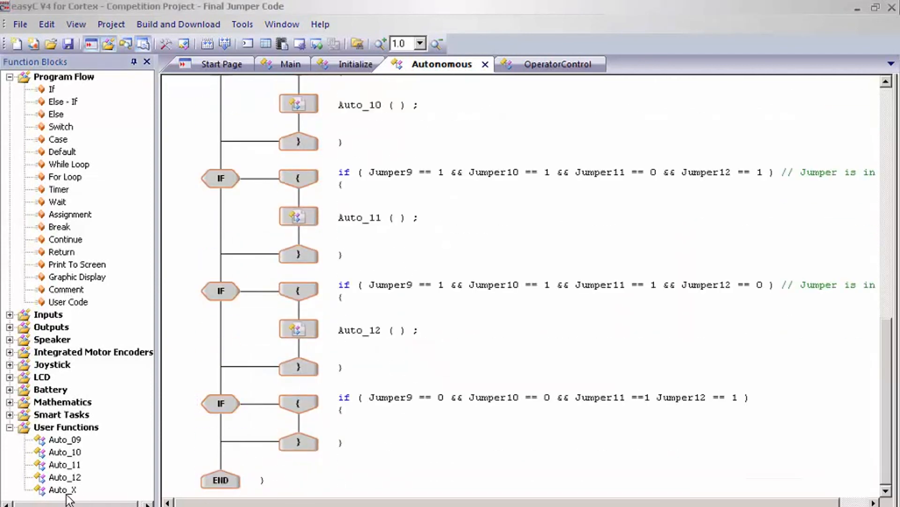
- Insert a call to Auto_X inside the new if statement
double_click(54, 489)
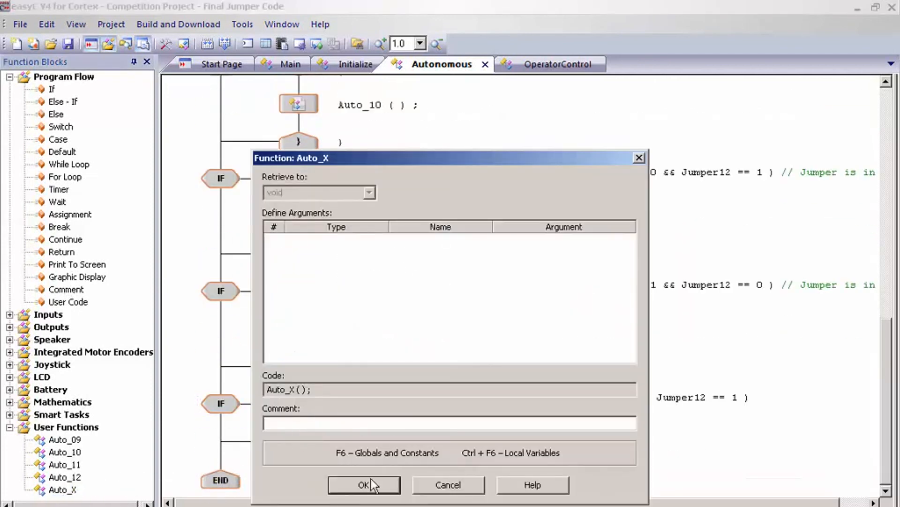
left_click(363, 497)
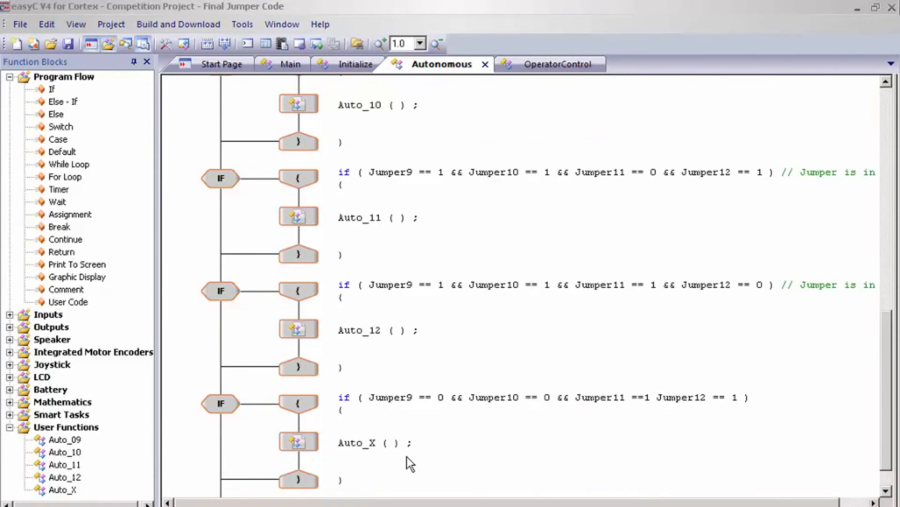
scroll("down", 3)
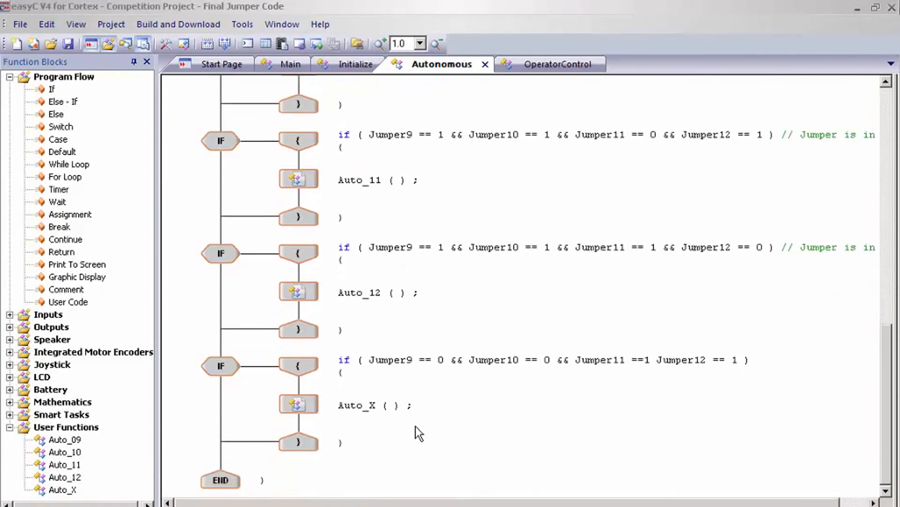
mouse_move(427, 417)
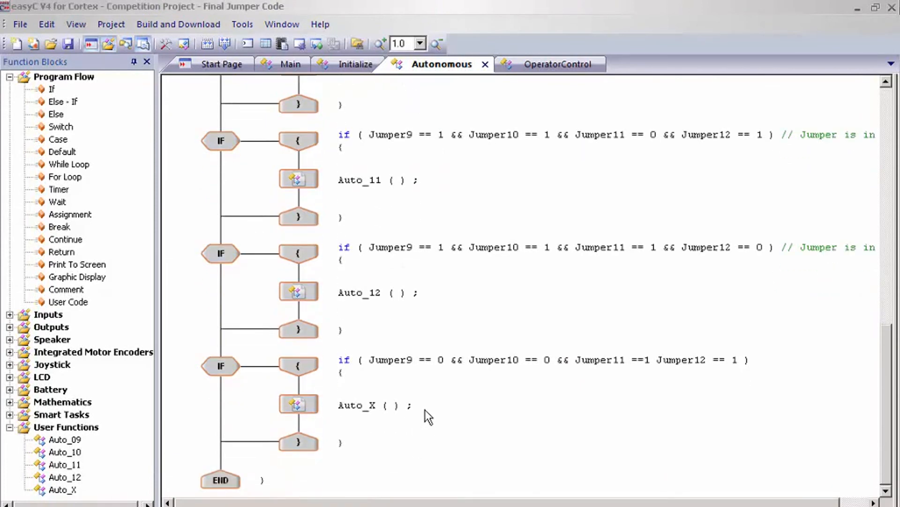